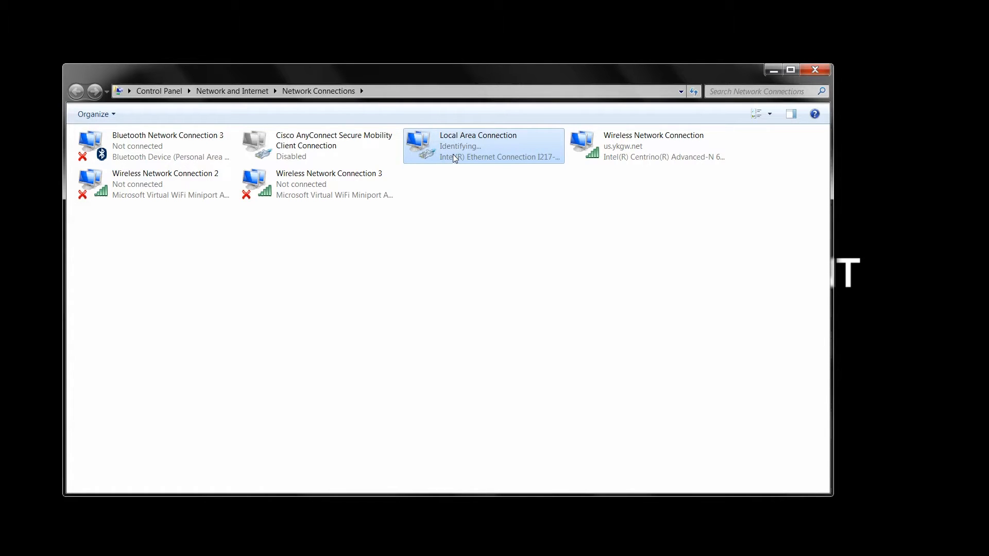
# Assign the Ethernet adapter static IPv4 192.168.10.20 with subnet mask 255.255.255.0
pyautogui.rightClick(482, 146)
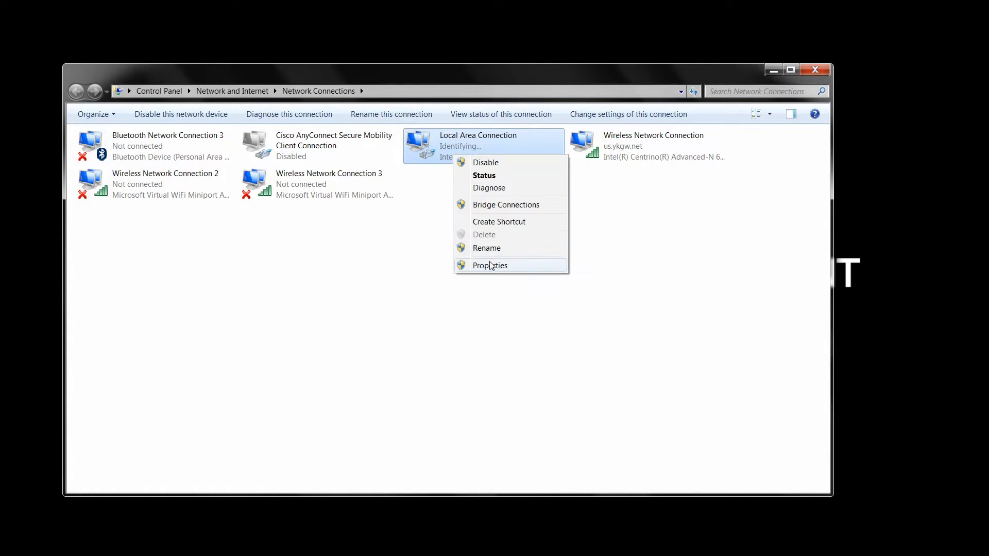
pyautogui.click(489, 265)
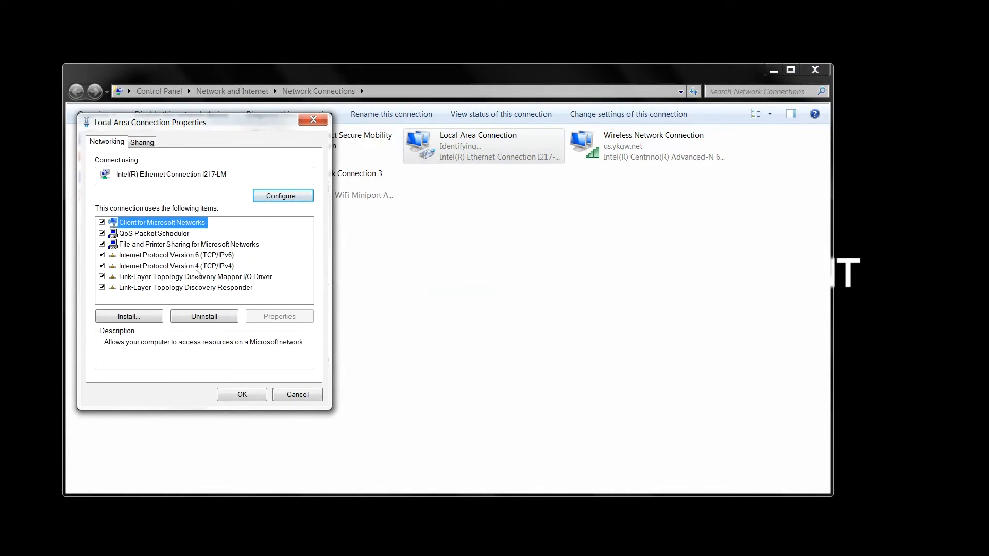
pyautogui.click(175, 266)
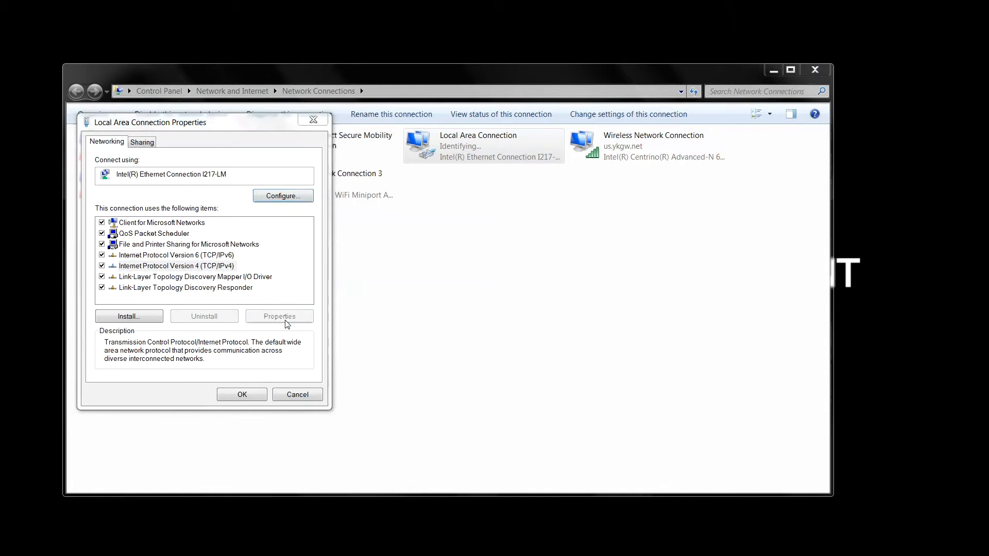
pyautogui.click(278, 316)
pyautogui.write('192.168..')
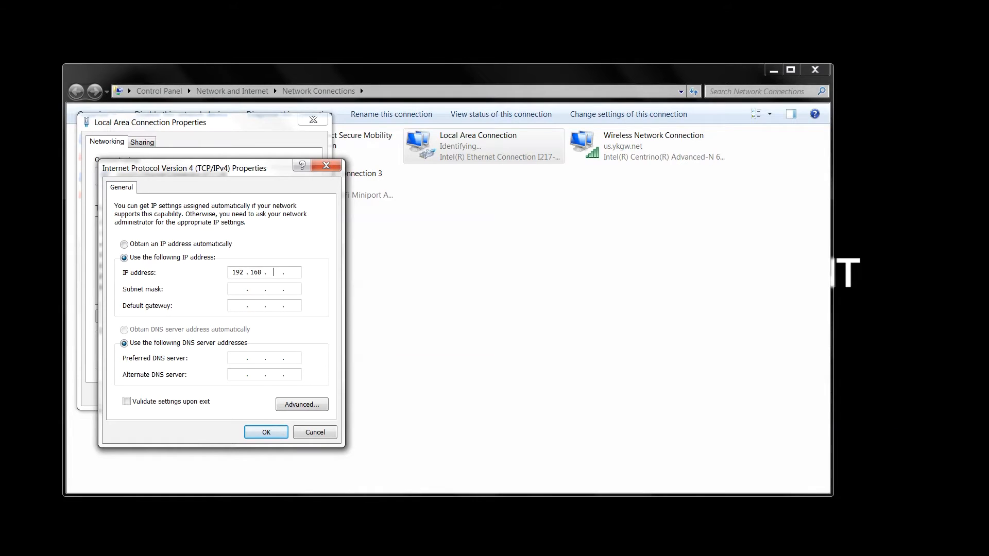
pyautogui.write('10.20')
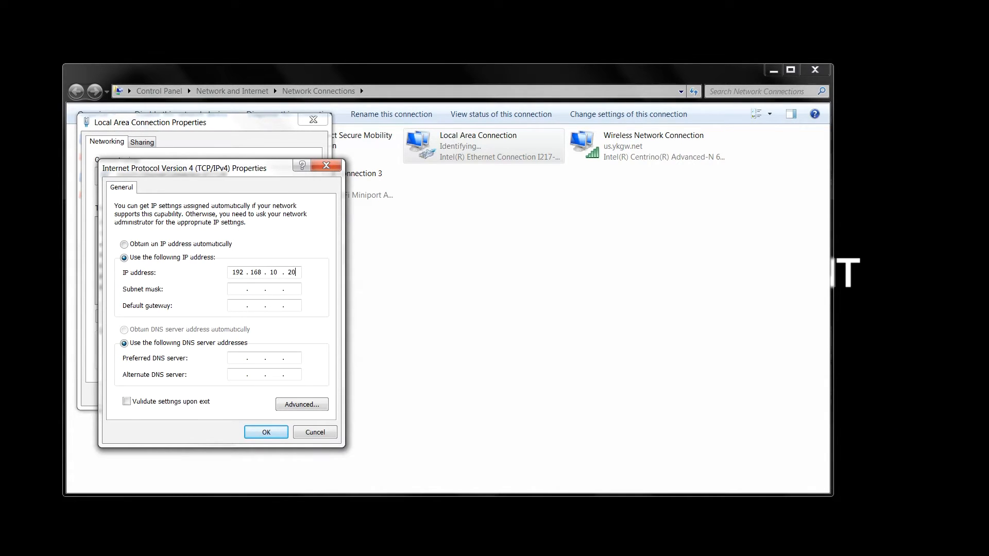
pyautogui.write('255.255.255.0')
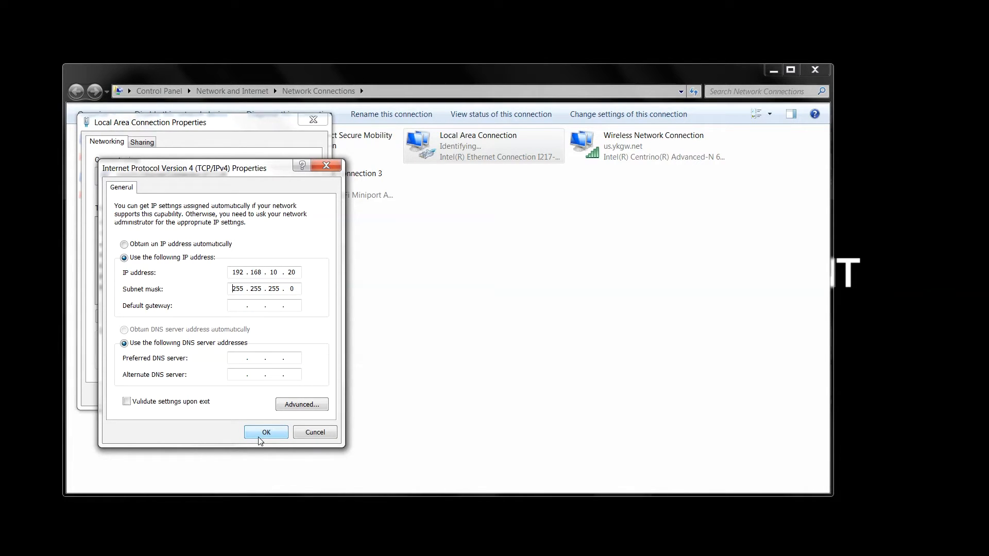
pyautogui.click(266, 432)
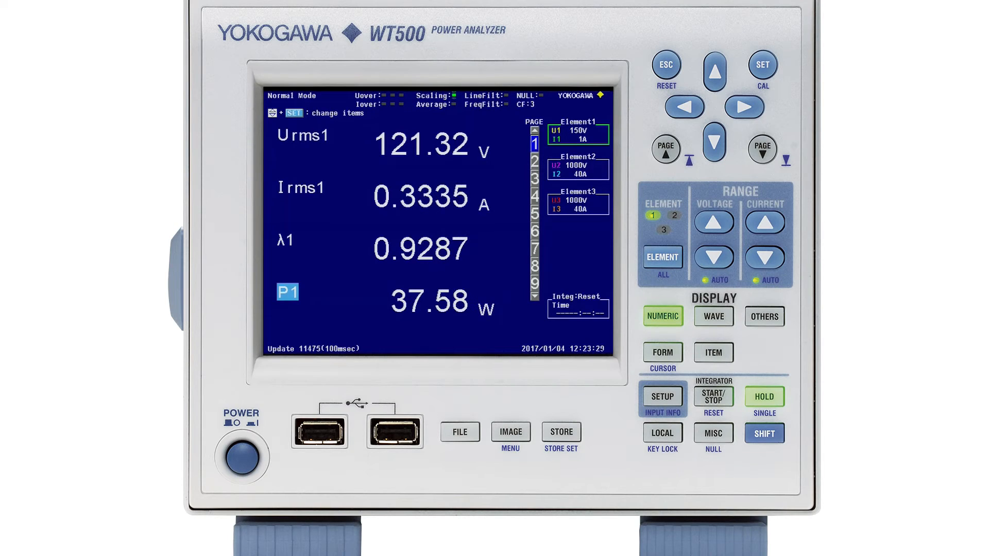
# Enter WT500 IP 192.168.10.200 and net mask 255.255.255.0 under MISC > Network TCP/IP
pyautogui.click(712, 432)
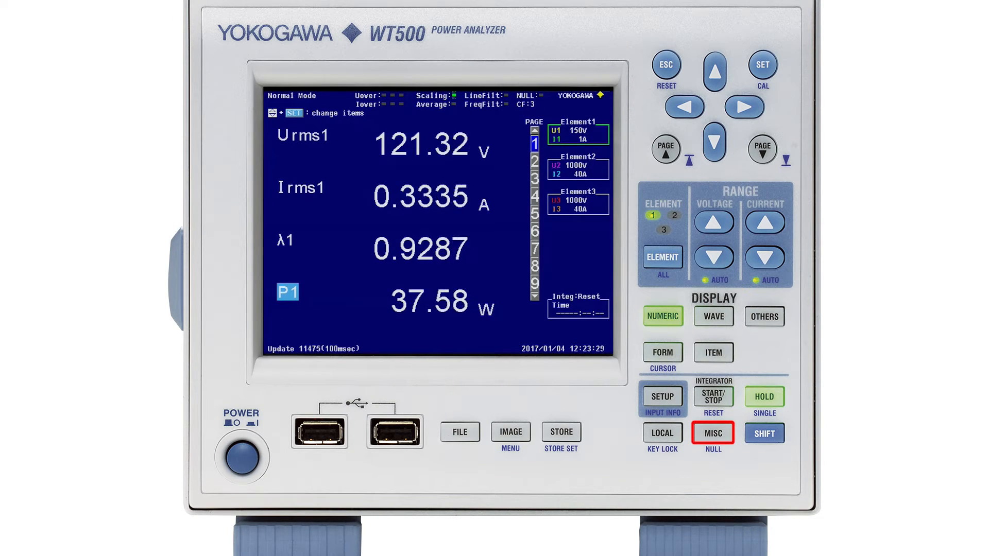
pyautogui.click(713, 433)
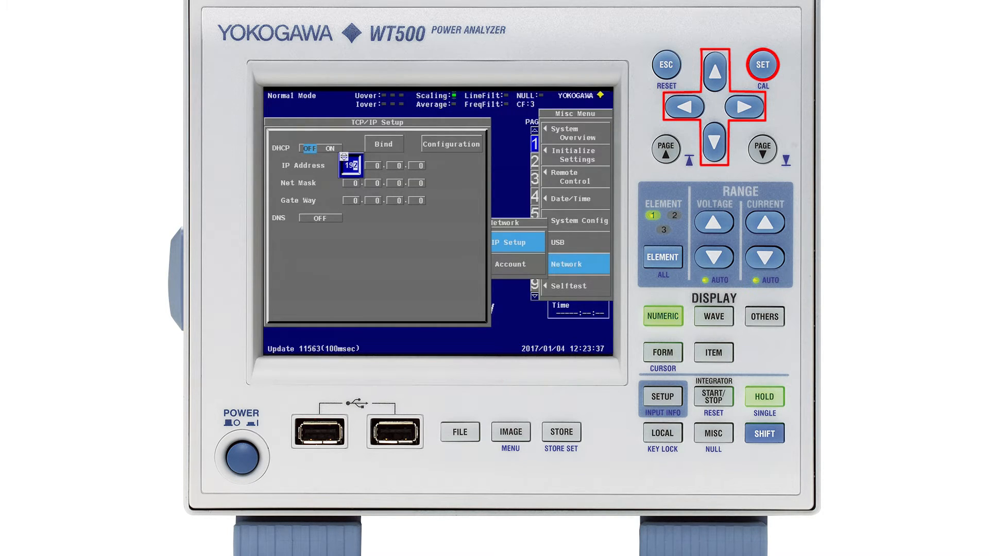
pyautogui.click(749, 106)
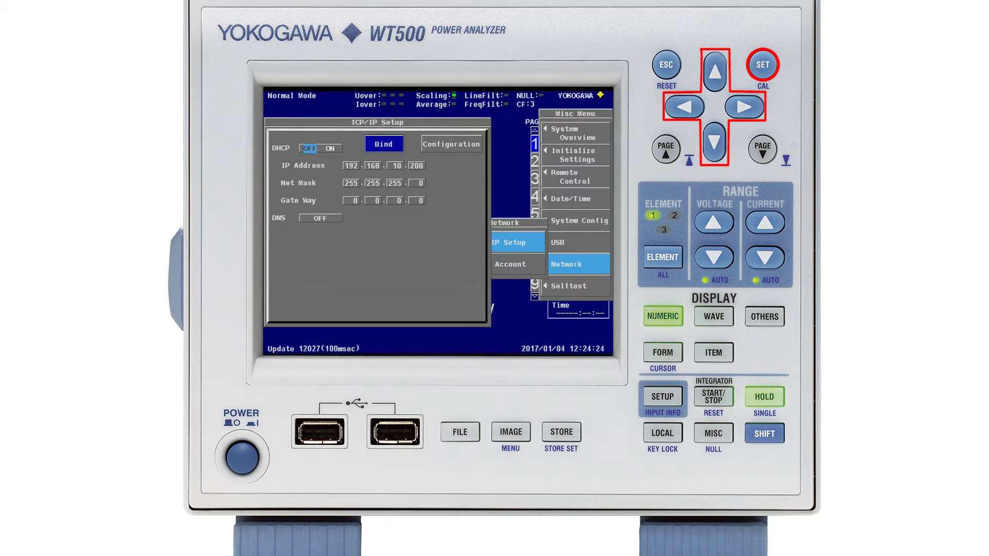
pyautogui.click(666, 64)
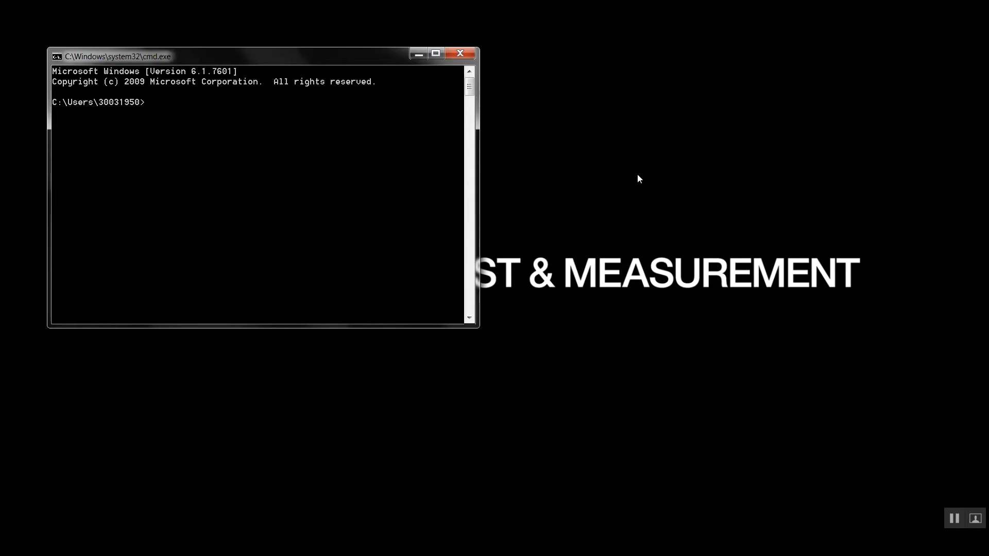
# Enter the command 'ping 192.168.10.200' in Command Prompt
pyautogui.write('ping 192.1')
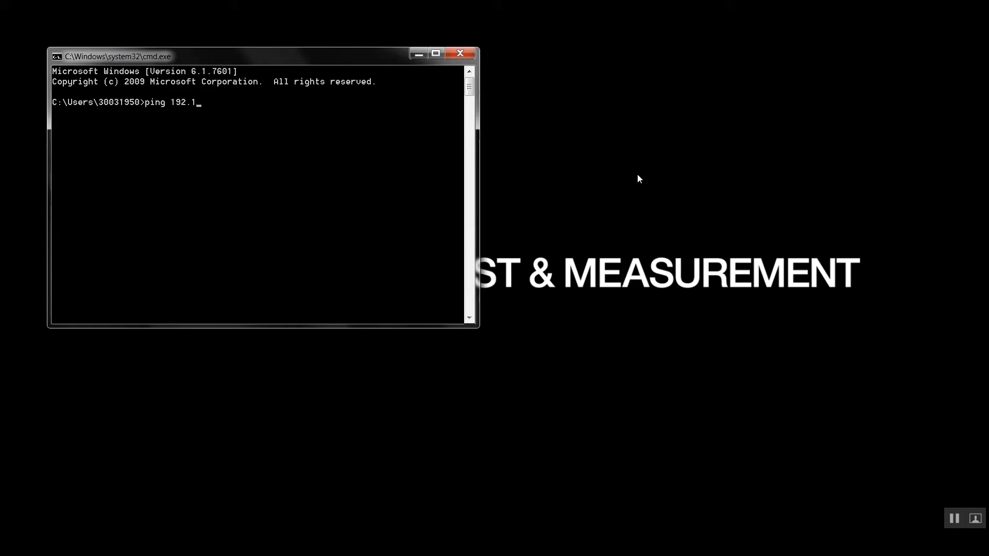
pyautogui.write('68.10.200')
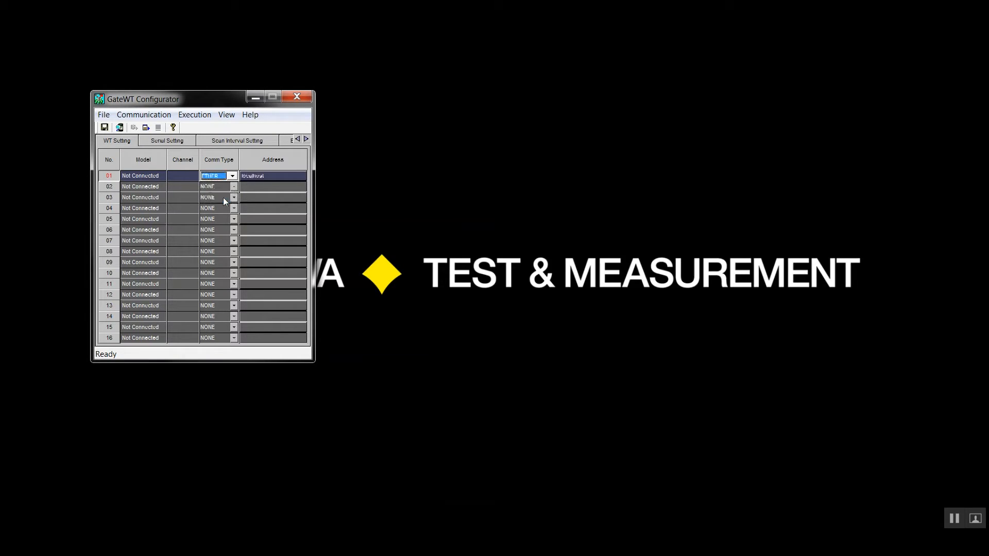
# Choose the communication type for WT entry 01
pyautogui.click(235, 140)
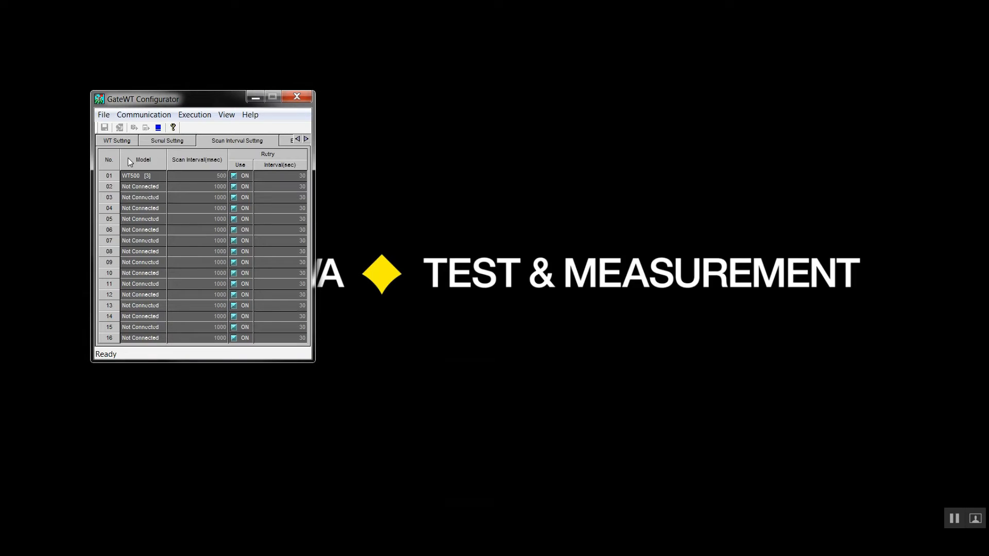
# Set entry 01's scan interval to 500 ms and start execution
pyautogui.doubleClick(197, 176)
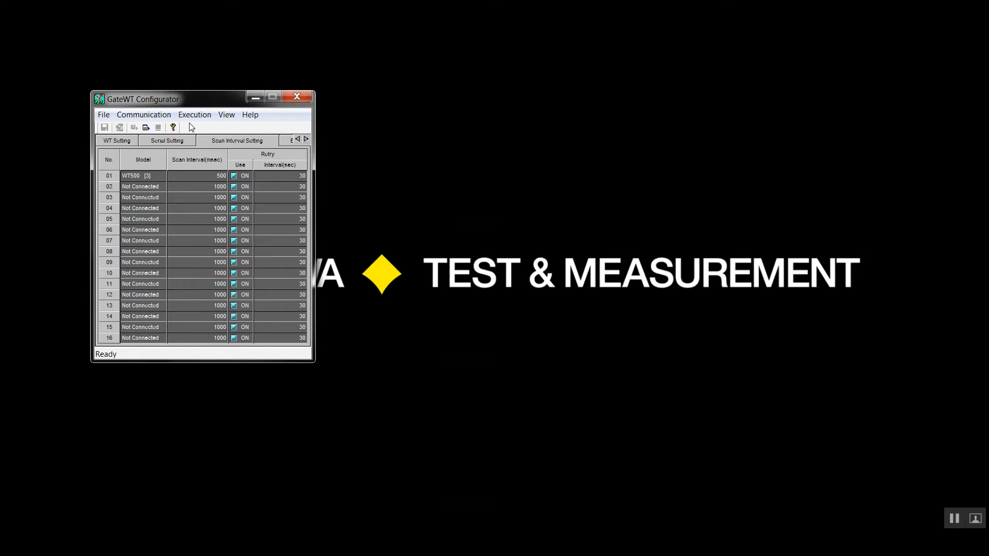
pyautogui.click(194, 114)
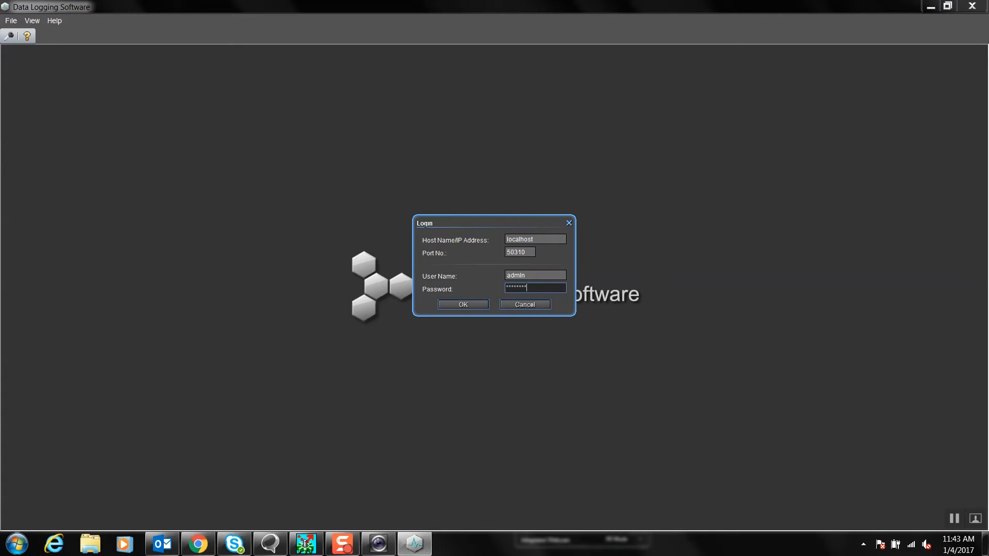
# Log in to localhost, then create and open the new project 'WT500 Demo'
pyautogui.click(462, 305)
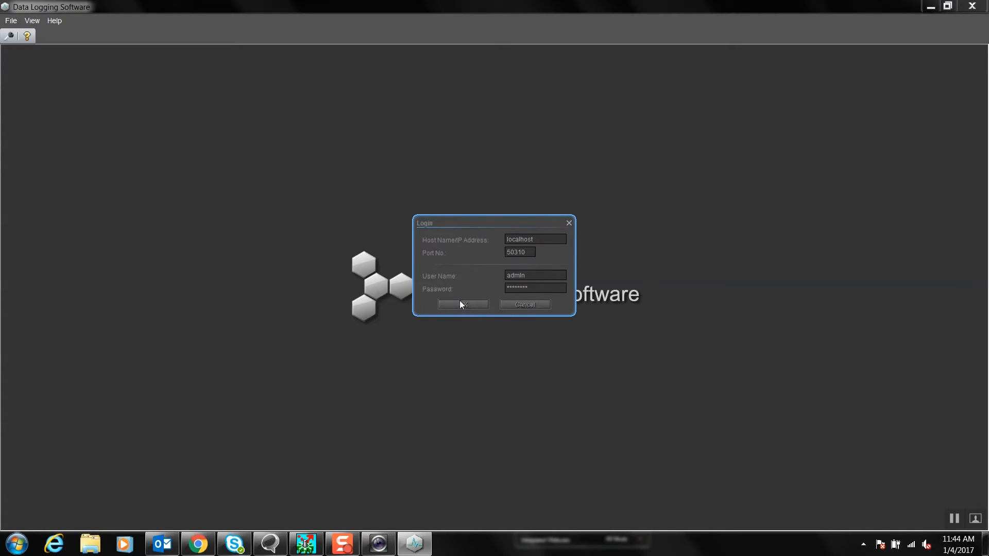
pyautogui.click(463, 305)
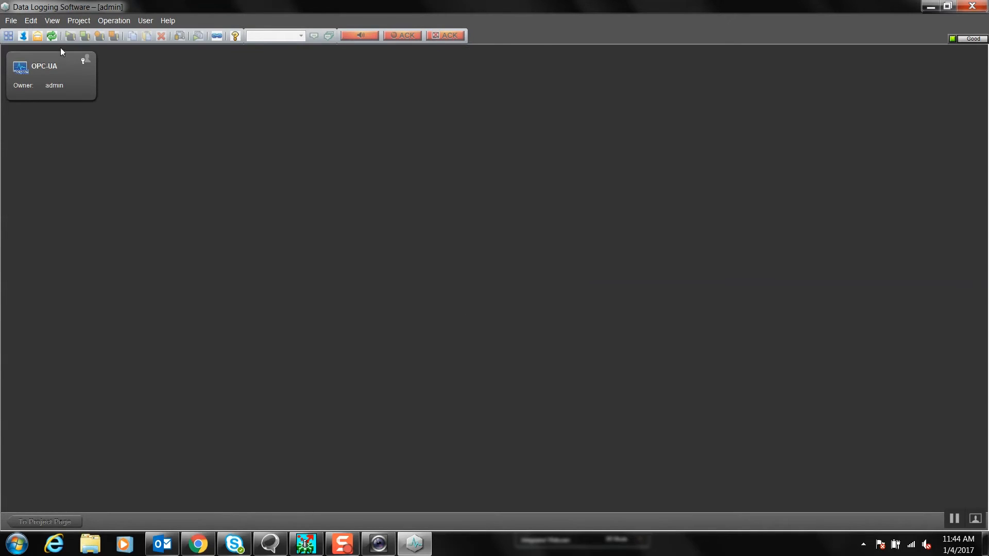
pyautogui.click(10, 20)
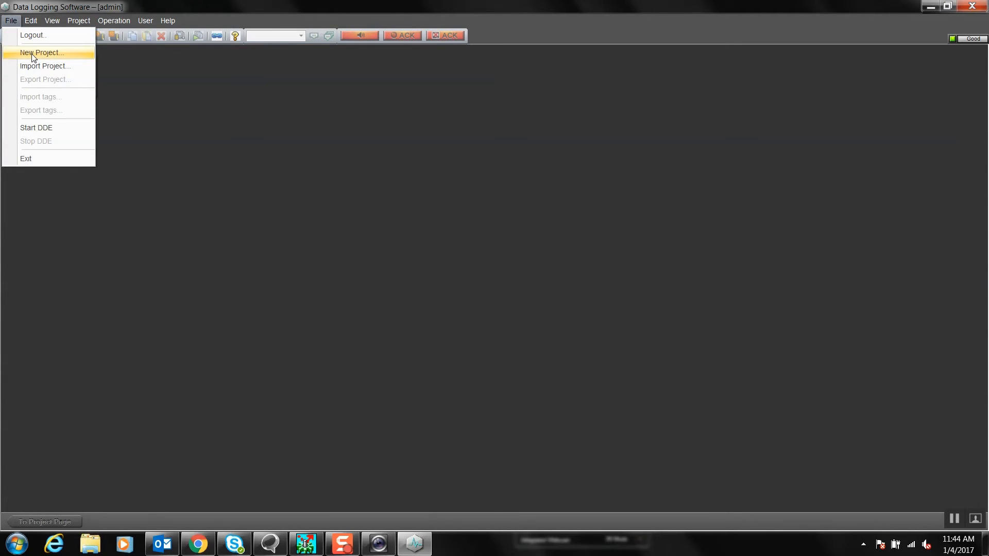
pyautogui.click(42, 52)
pyautogui.write('WT500 De')
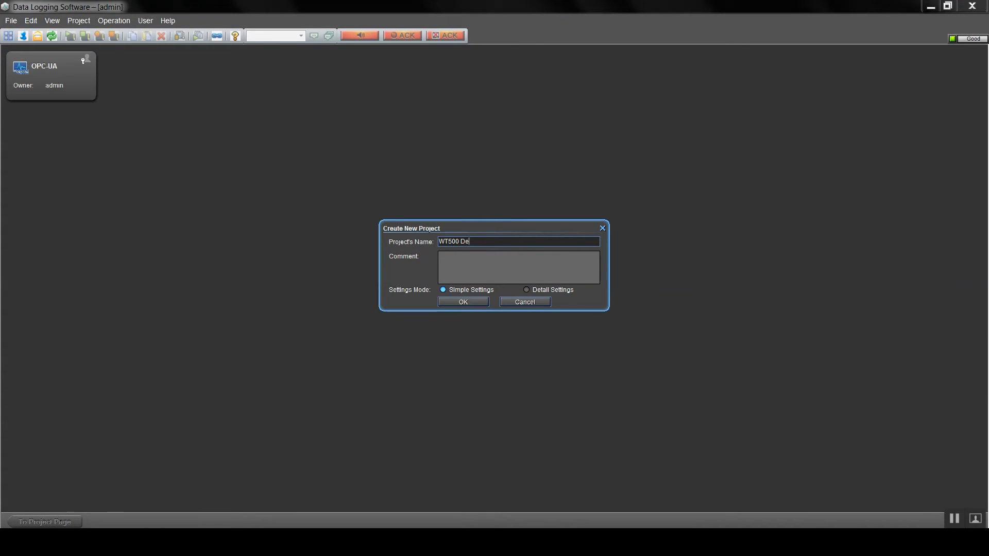
pyautogui.write('mo')
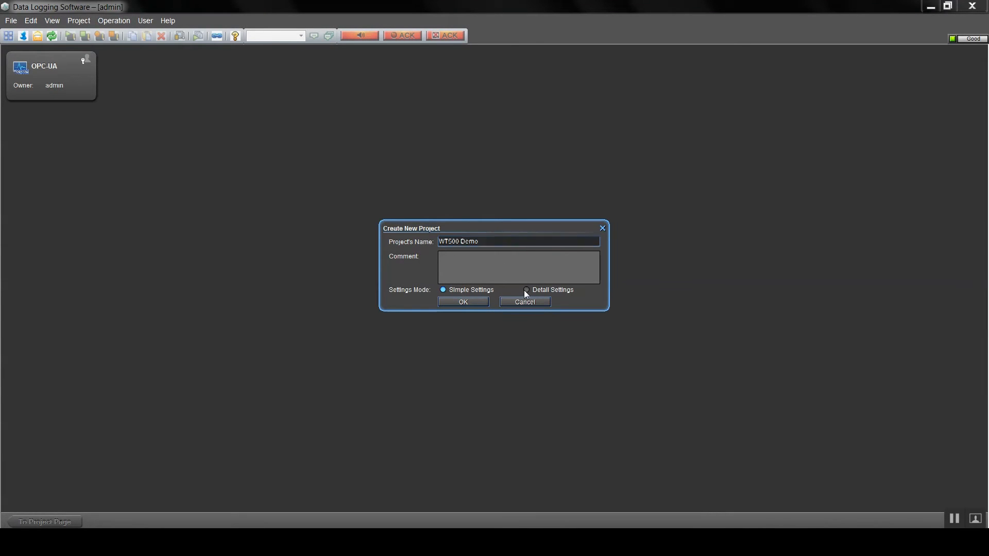
pyautogui.click(462, 303)
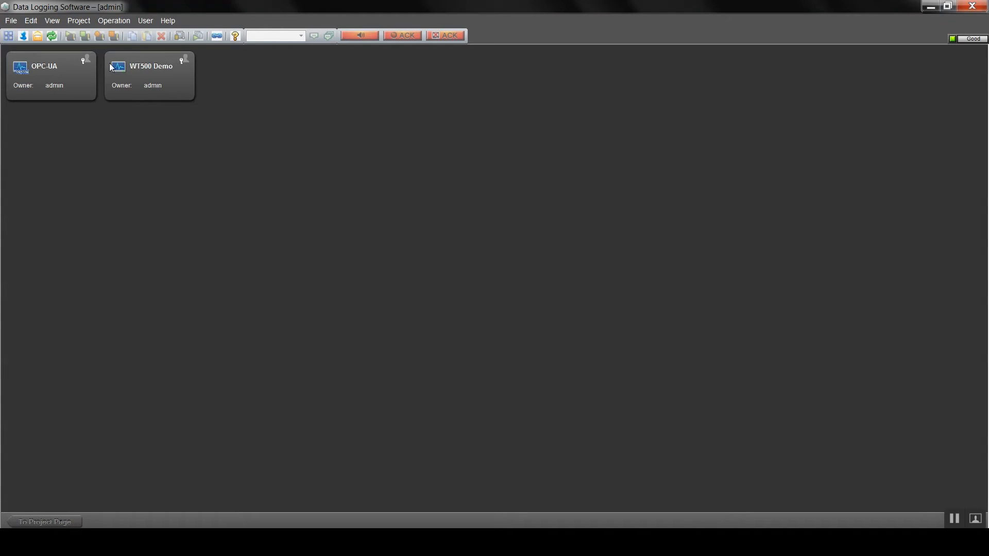
pyautogui.doubleClick(149, 75)
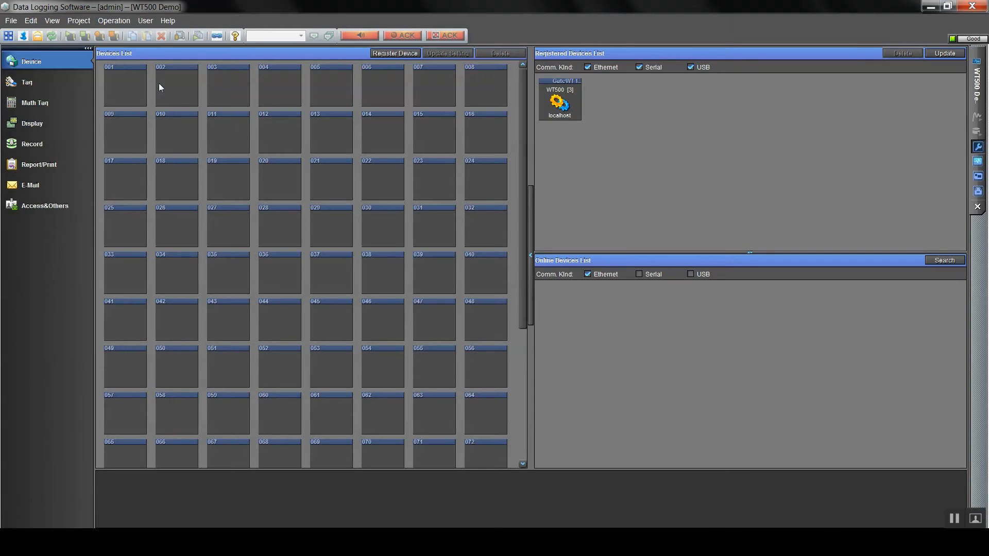
# Register device 'WT500' as GateWT for GA10 at host localhost, then list its tags
pyautogui.click(124, 85)
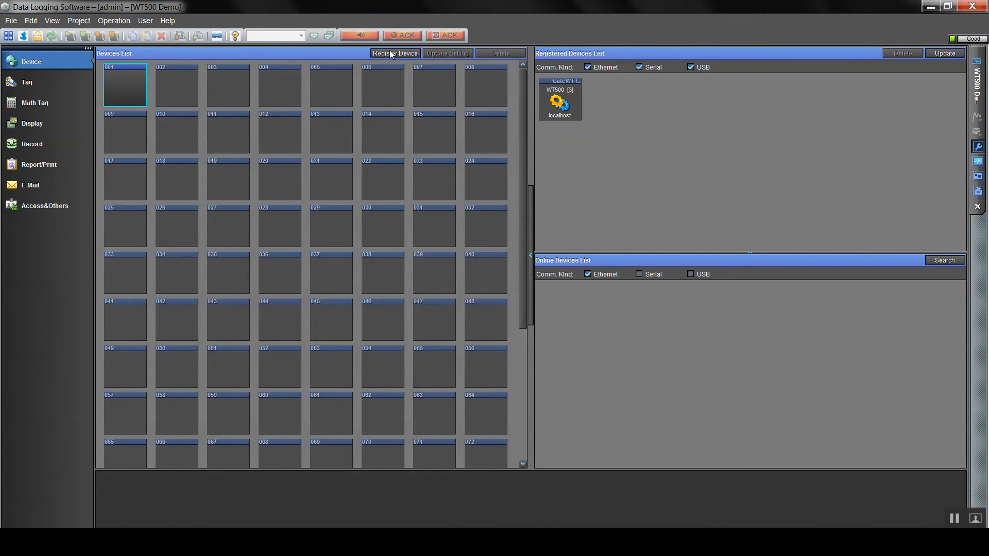
pyautogui.click(395, 53)
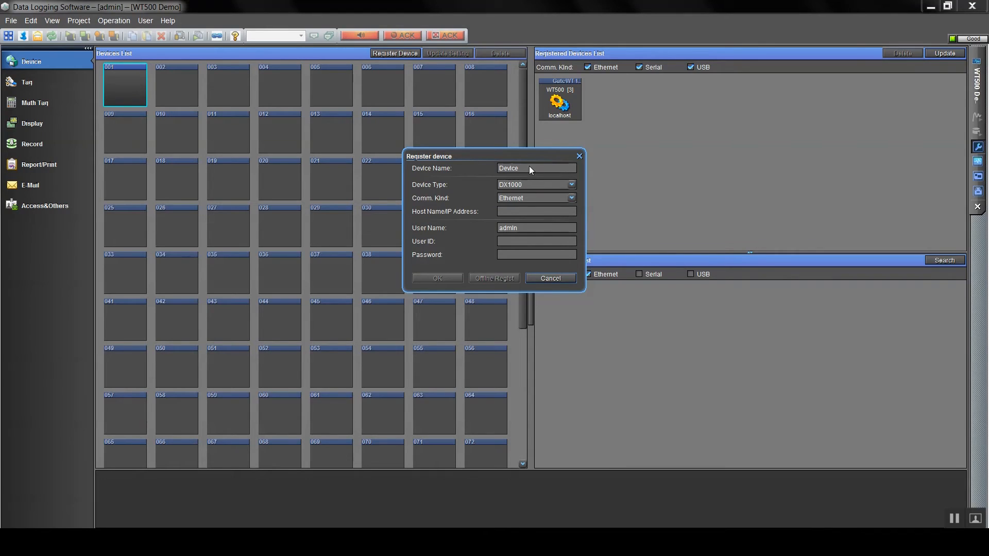
pyautogui.write('WT500 [3')
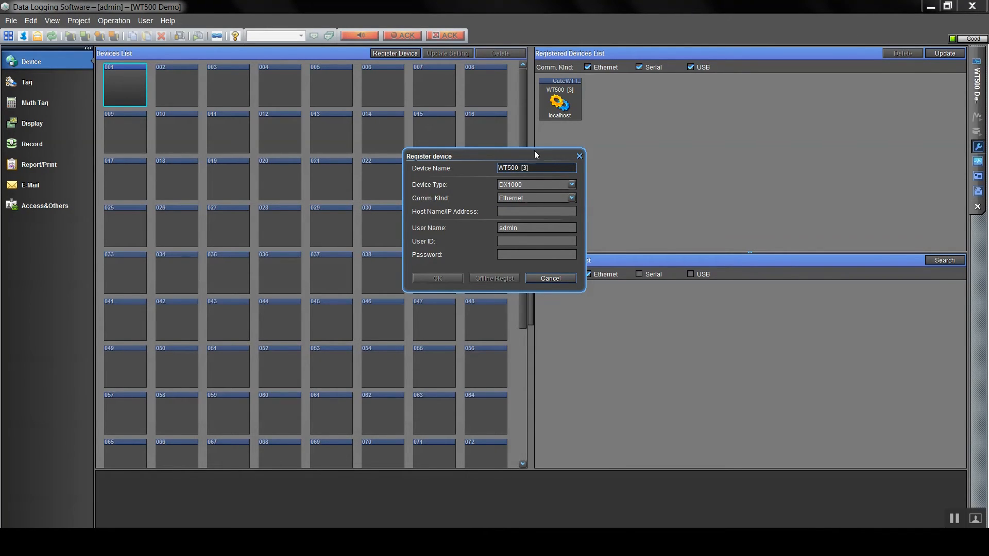
pyautogui.click(569, 184)
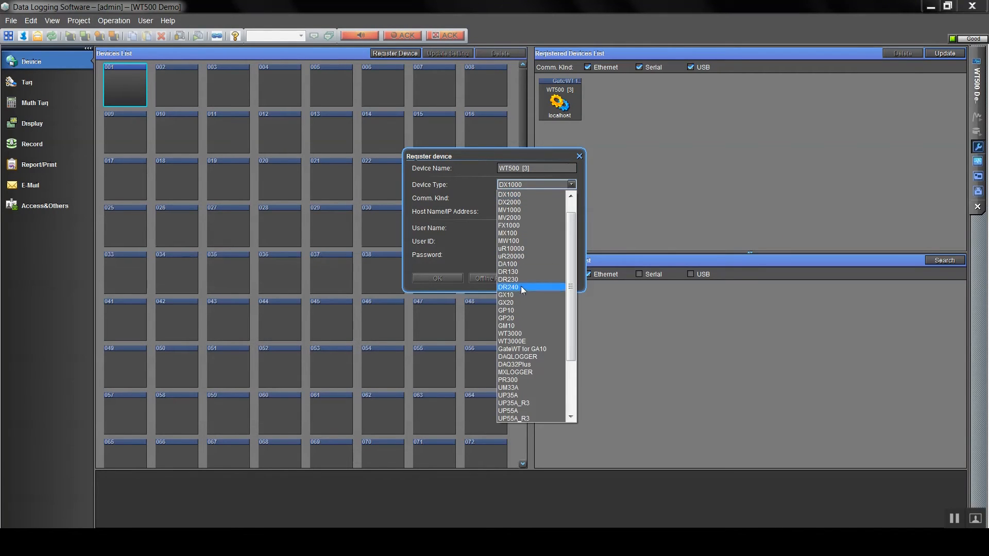
pyautogui.click(521, 348)
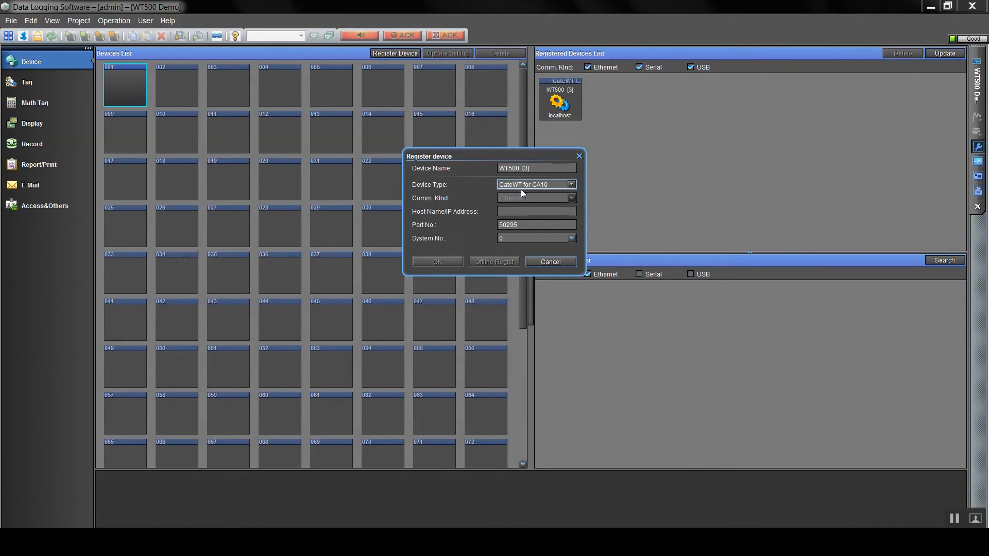
pyautogui.click(536, 211)
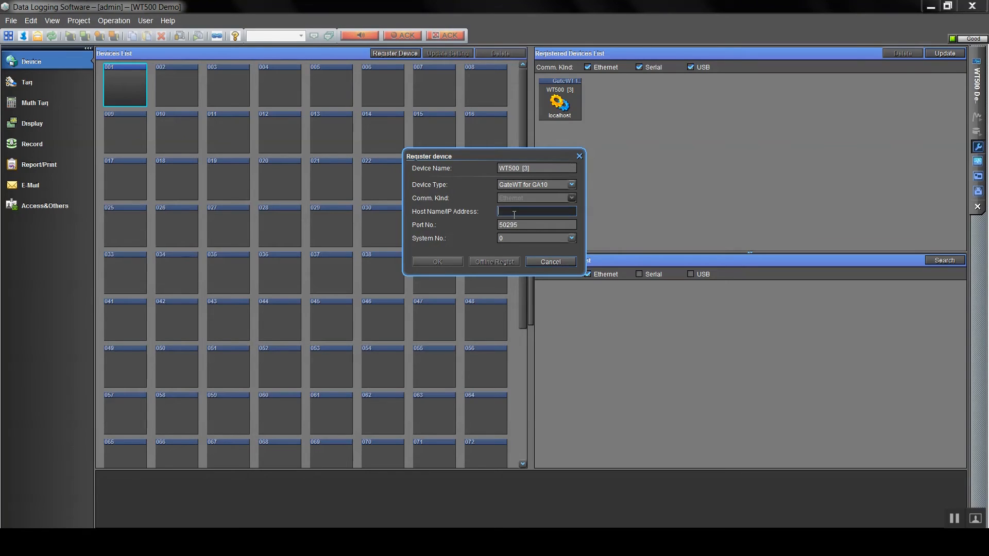
pyautogui.write('localhost')
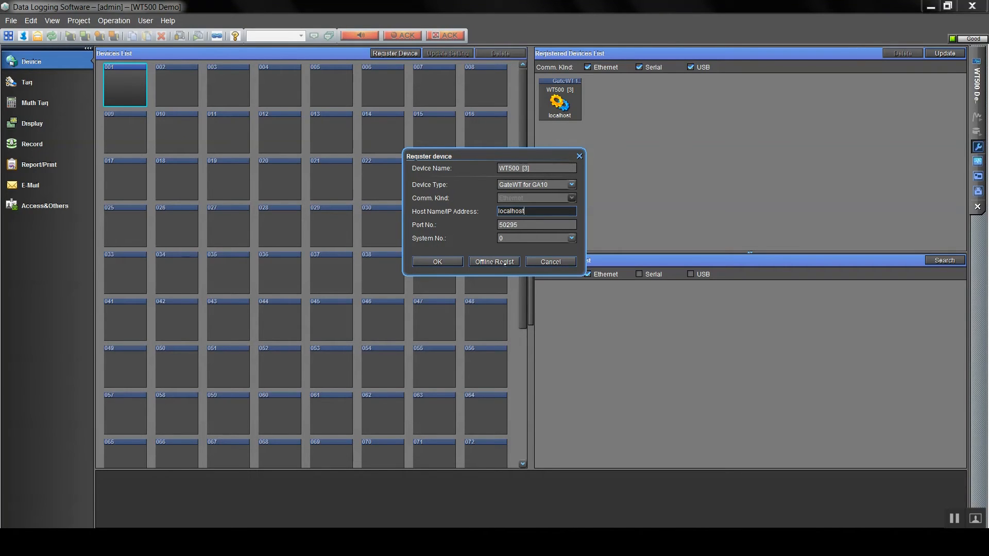
pyautogui.click(436, 261)
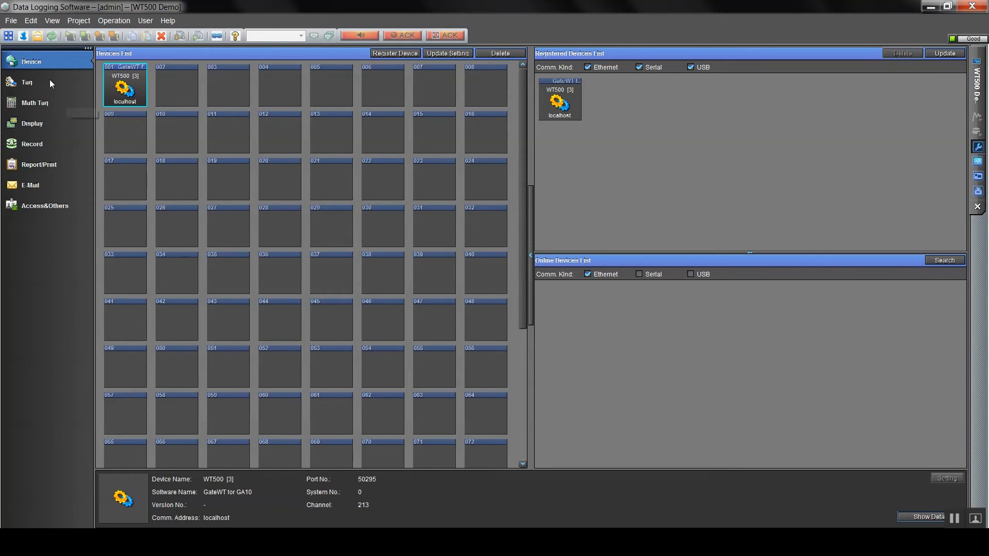
pyautogui.click(27, 82)
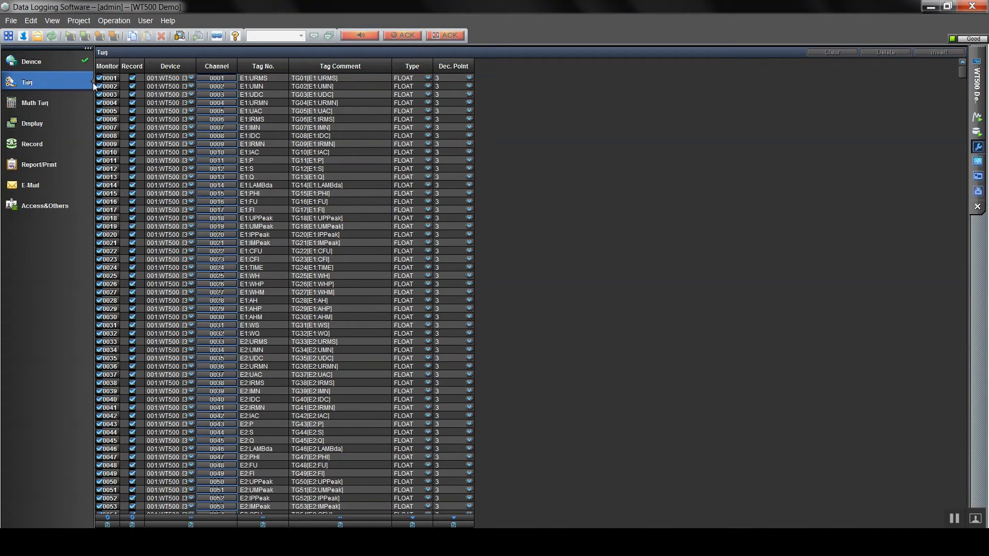
pyautogui.moveTo(107, 524)
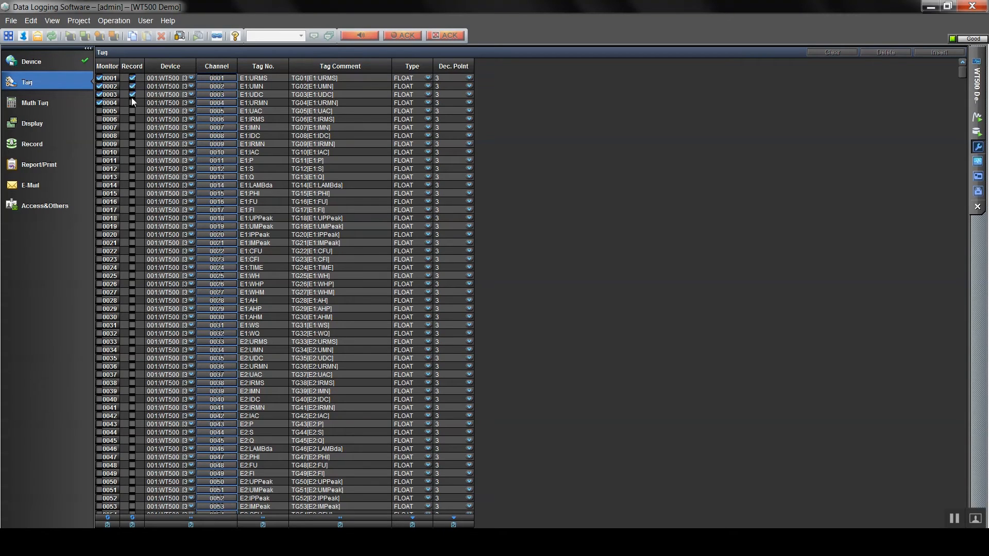
# Keep tags 0001–0004 on E1:URMS, E1:IRMS, E1:LAMBda, E1:P with Phase 1 comments
pyautogui.click(165, 94)
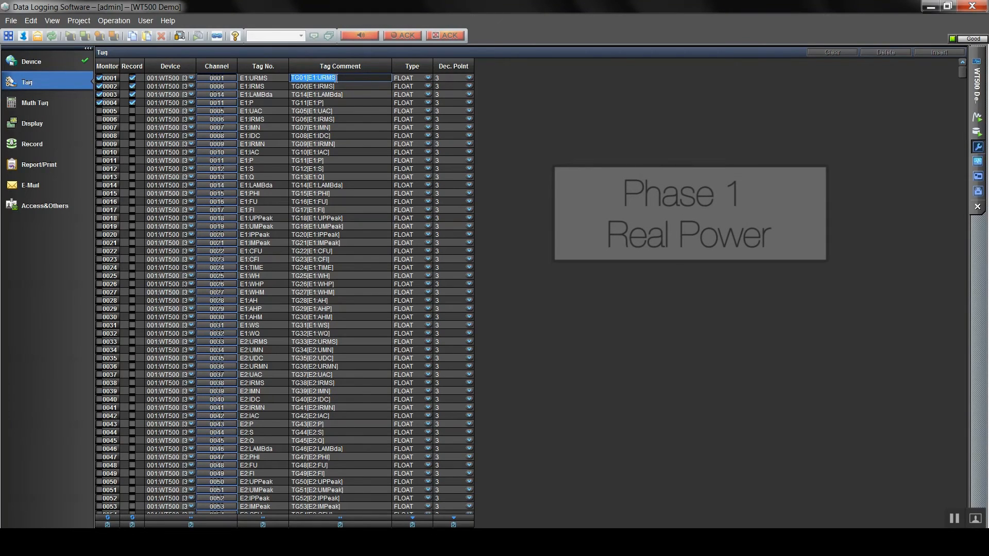
pyautogui.write('U1RMS (V')
pyautogui.click(340, 86)
pyautogui.write('I1RMS')
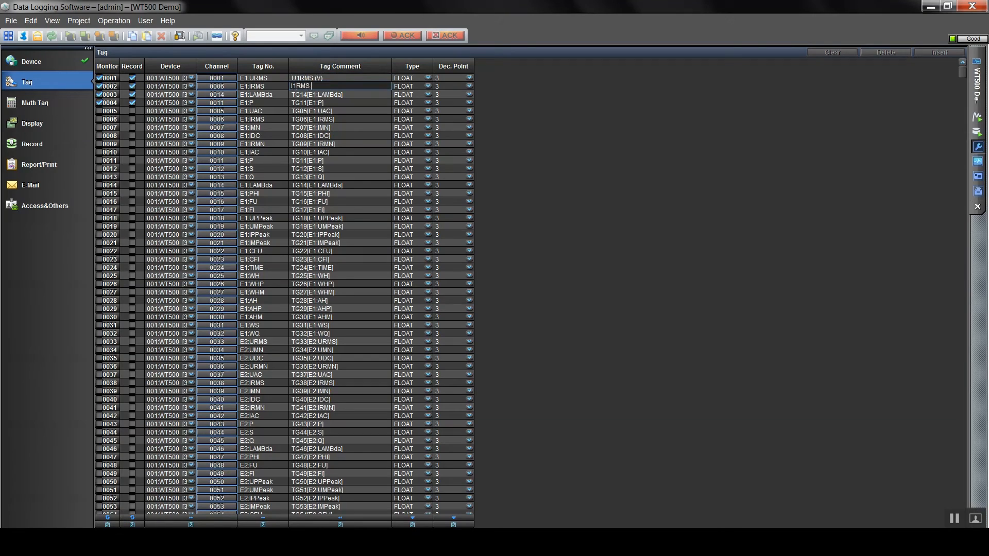
pyautogui.write('Phase 1 Power Factor')
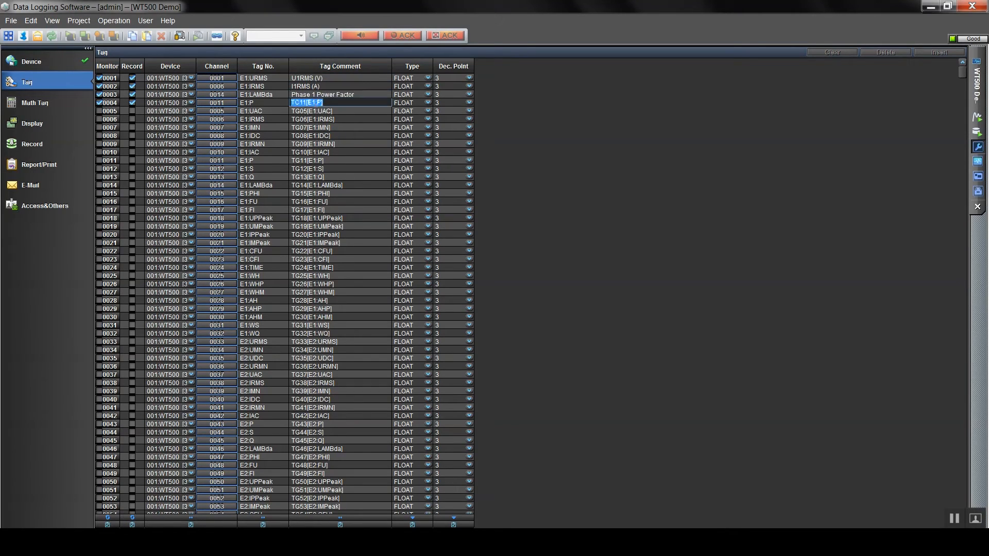
pyautogui.write('Phase 1 Real Power (W')
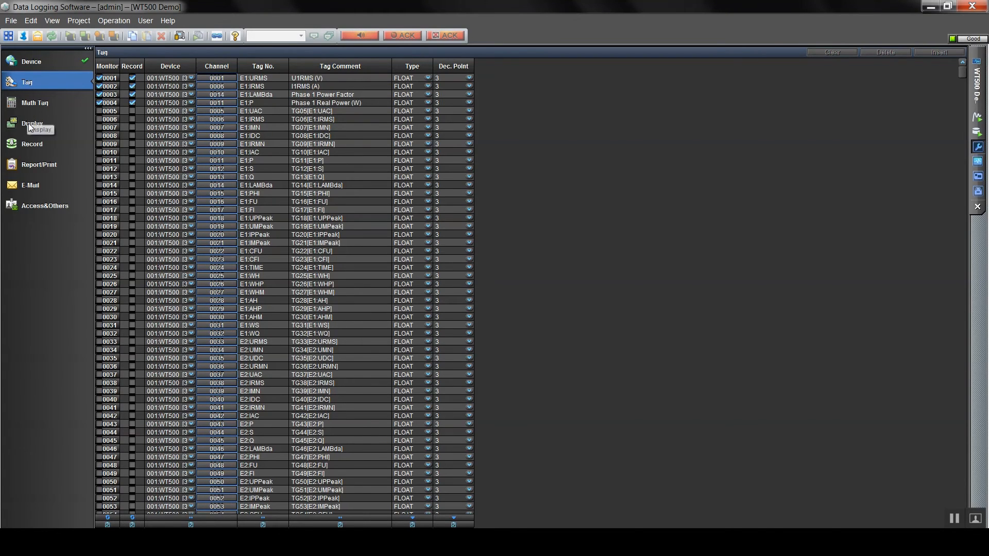
pyautogui.click(31, 123)
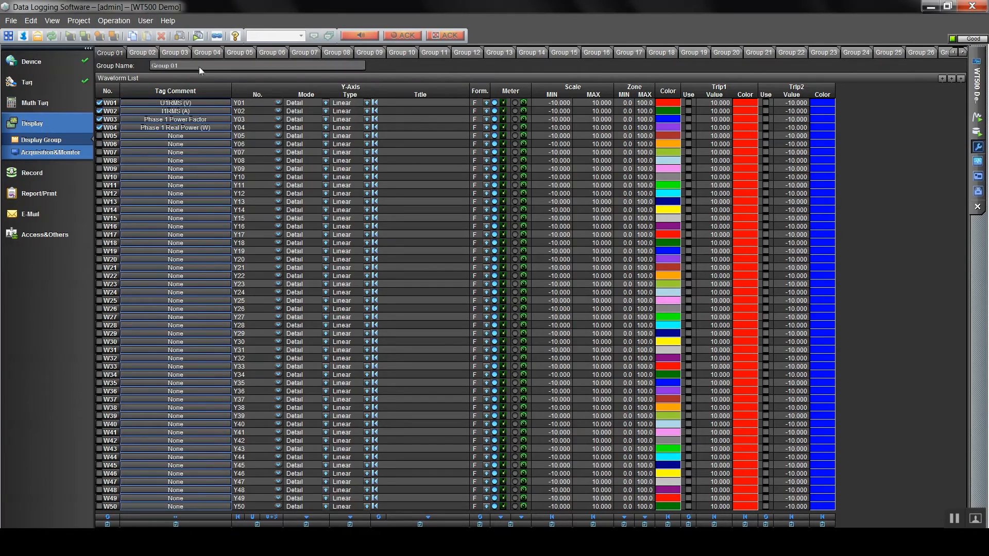
# Name group 01 'Phase 1 Power' and give W01–W04 scale limits and Phase 1 titles
pyautogui.write('Phase 1 Power')
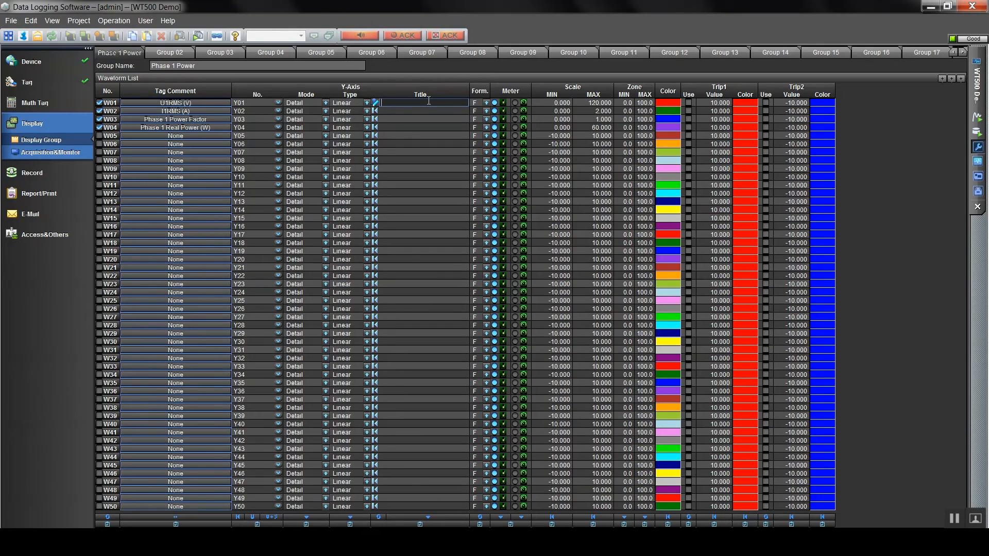
pyautogui.write('UIRMS')
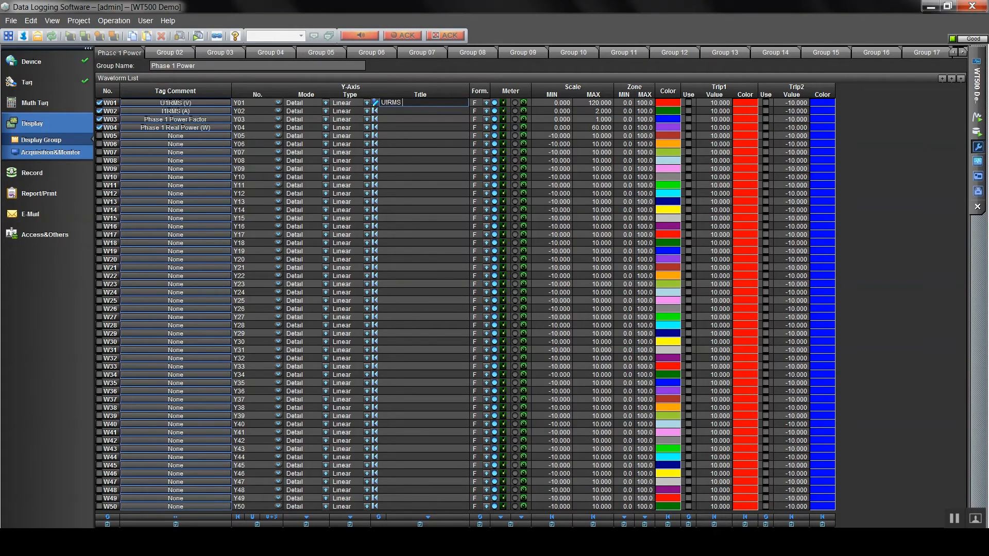
pyautogui.write('1RMS (V')
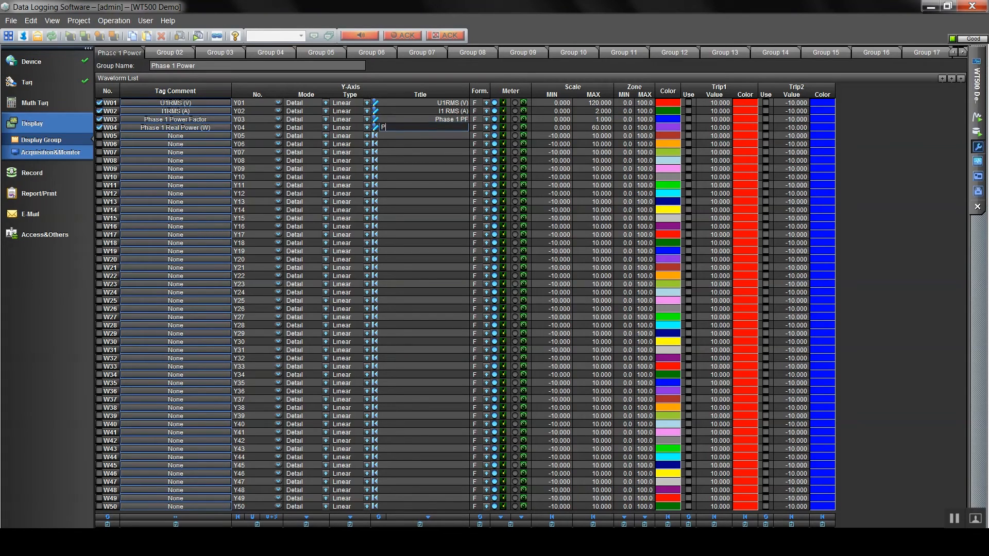
pyautogui.write('Phase 1 Real Power (W')
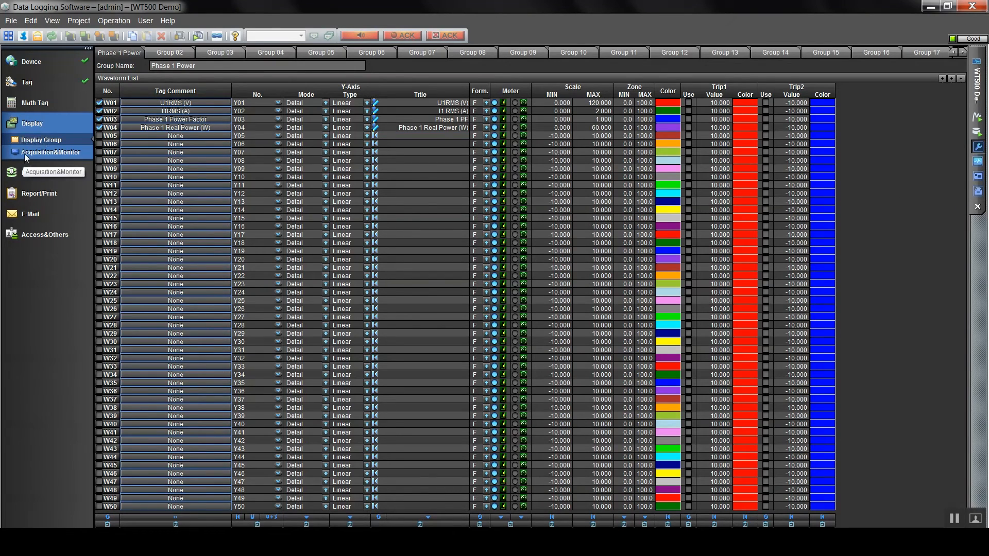
pyautogui.click(49, 152)
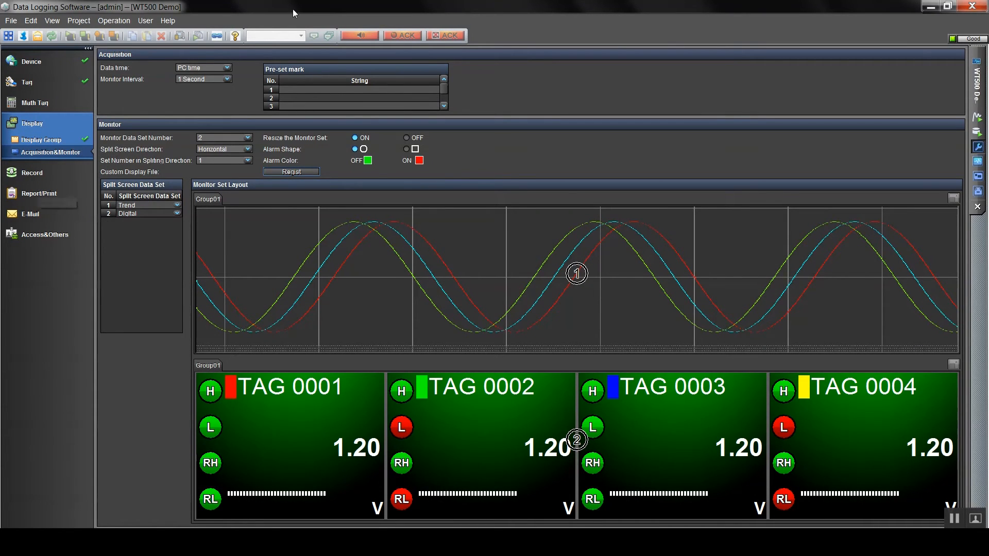
# Switch Data time to Device time and accept the math-tag warning
pyautogui.click(225, 67)
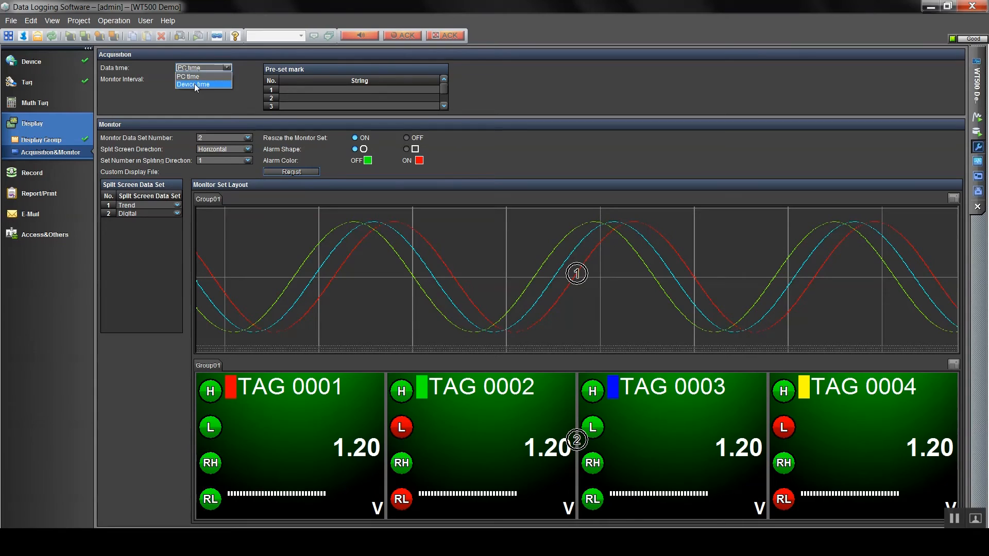
pyautogui.click(192, 84)
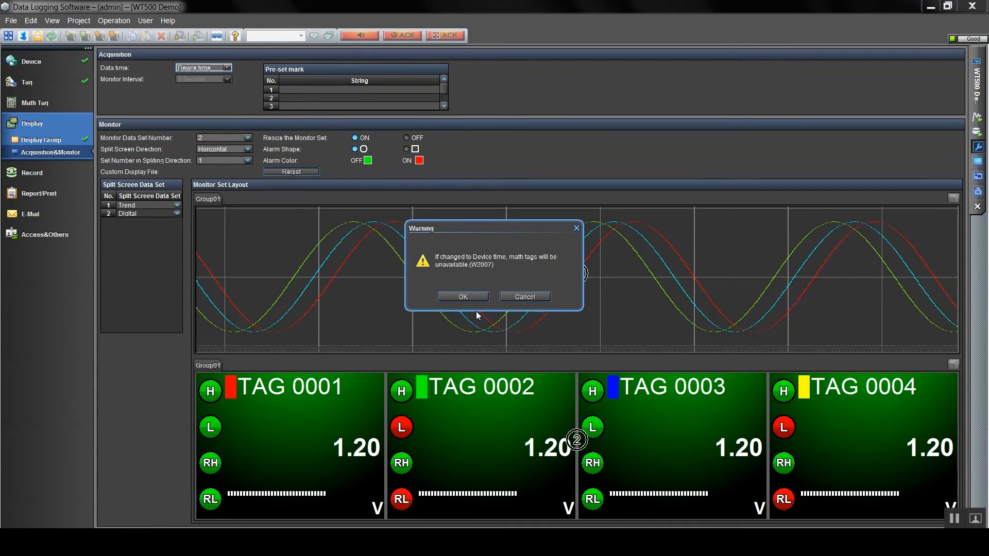
pyautogui.click(462, 297)
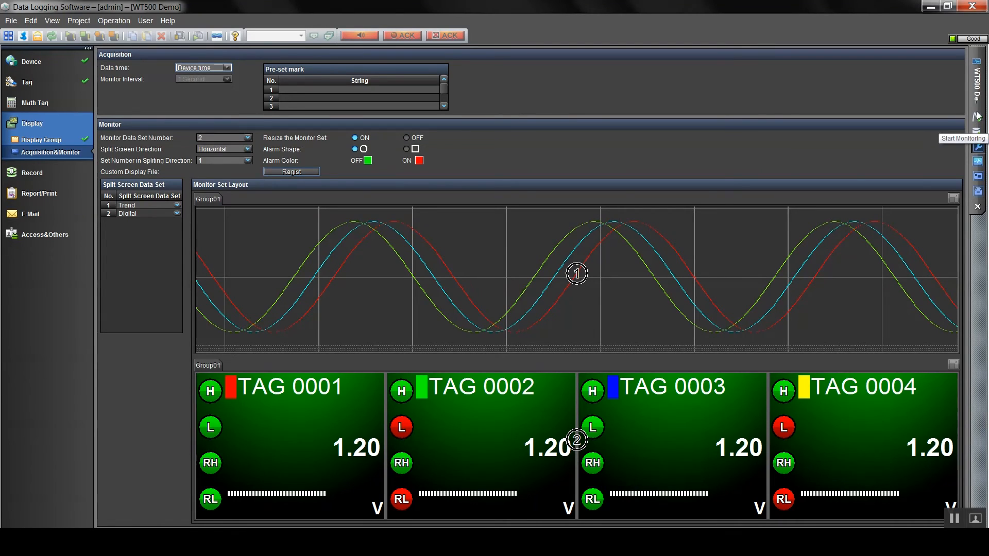
pyautogui.moveTo(978, 161)
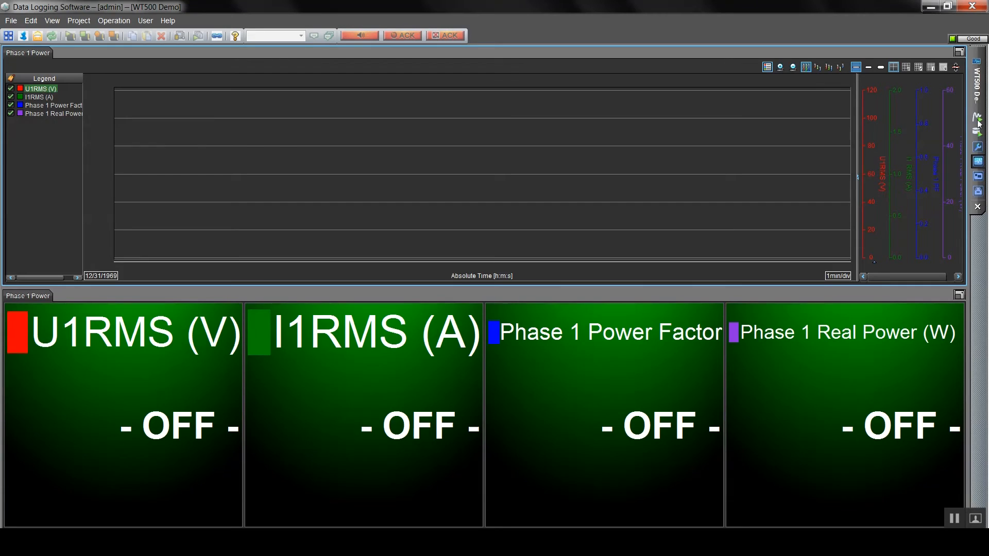
# Start acquisition to stream live Phase 1 voltage, current, power factor and watts
pyautogui.click(977, 120)
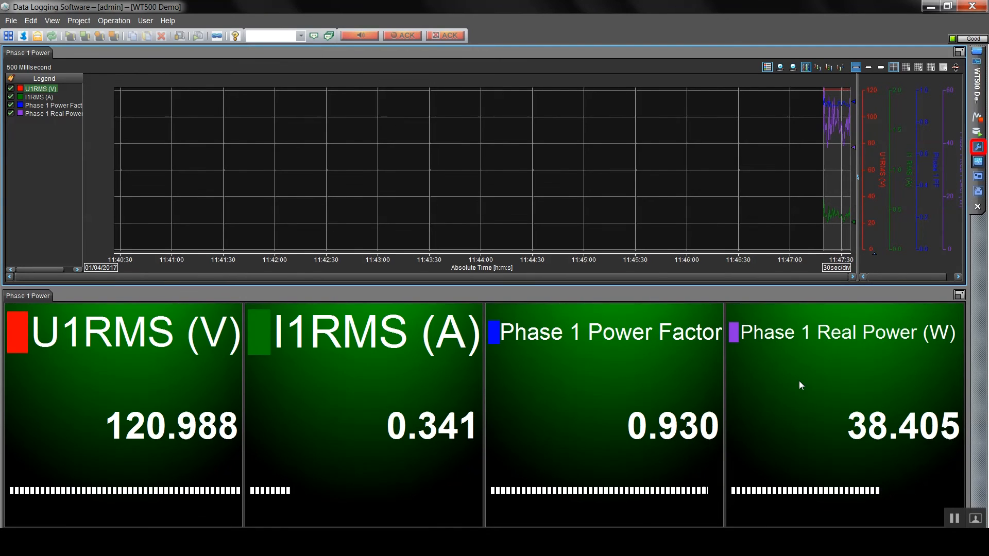
pyautogui.moveTo(842, 75)
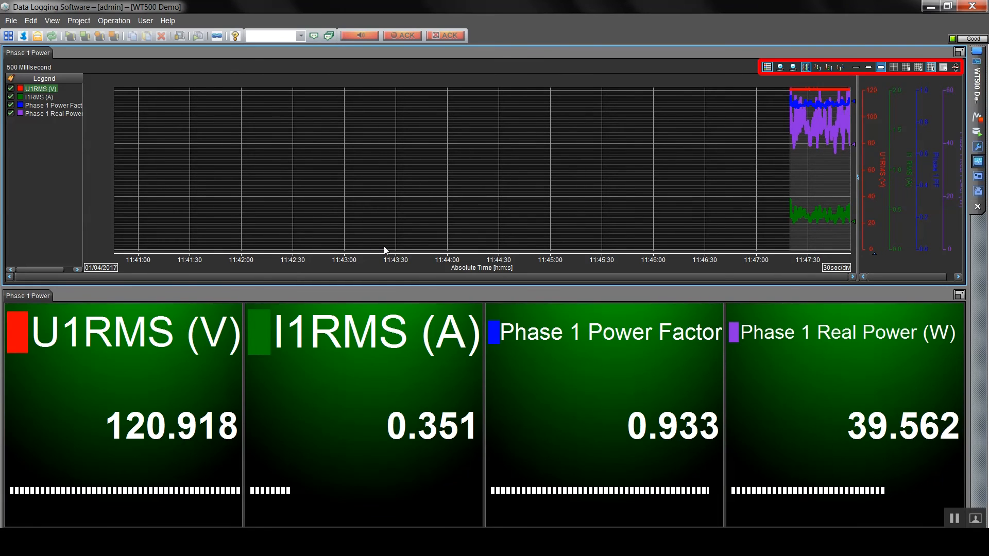
pyautogui.moveTo(979, 143)
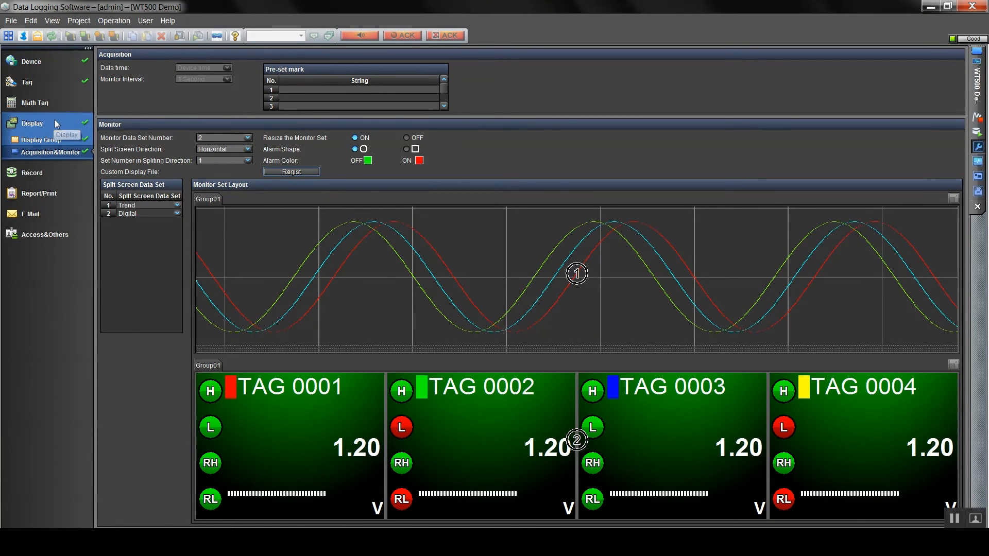
# Reopen the Phase 1 Power display group's waveform list and enter a value of 150
pyautogui.click(32, 123)
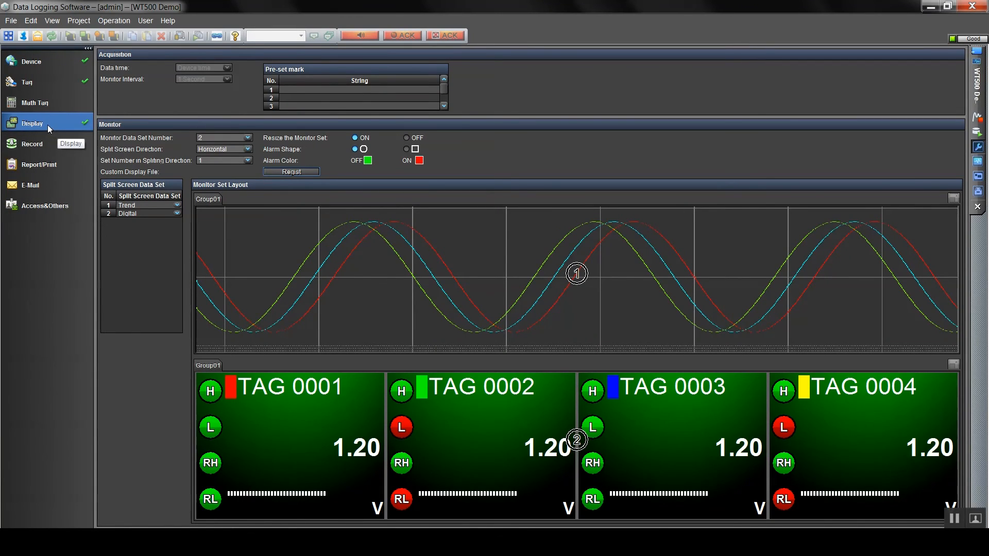
pyautogui.click(32, 123)
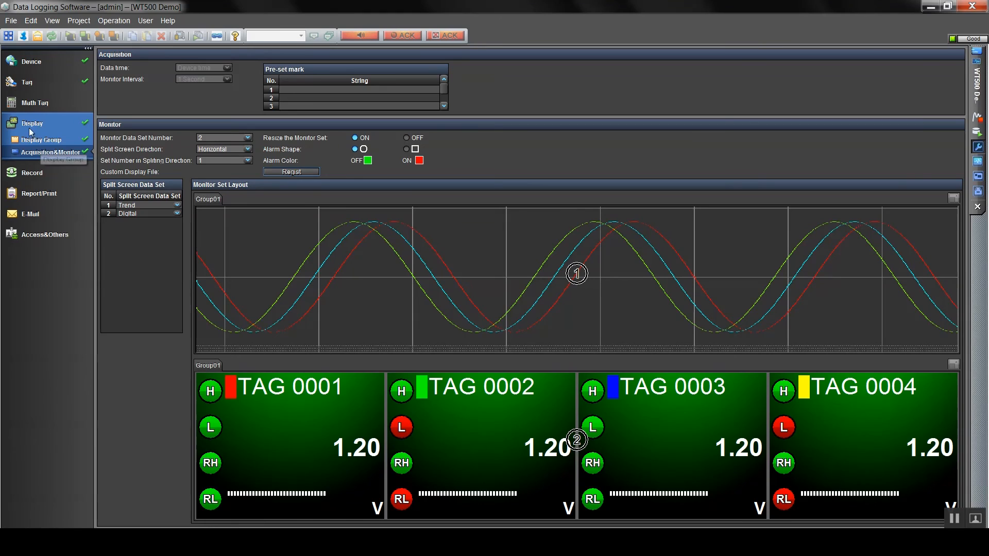
pyautogui.moveTo(31, 142)
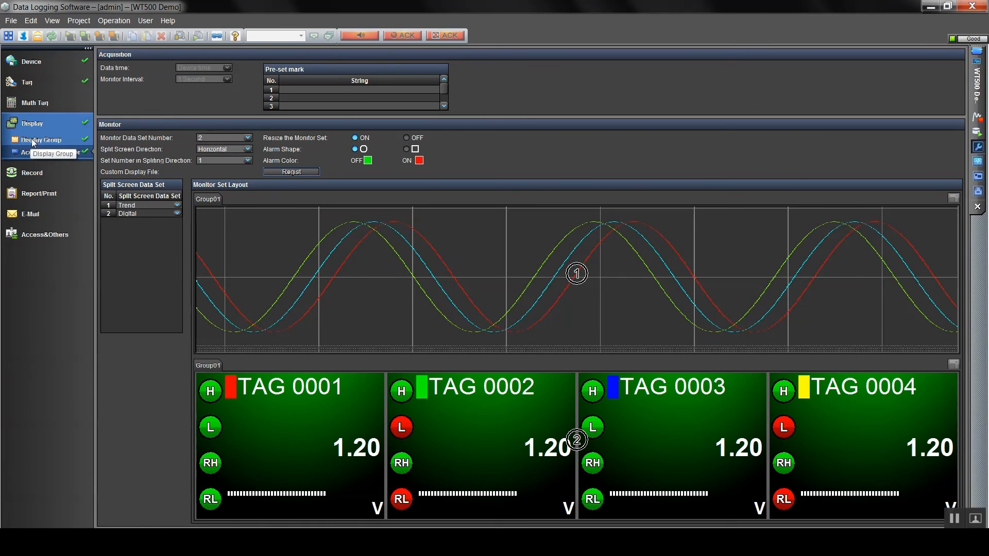
pyautogui.click(42, 140)
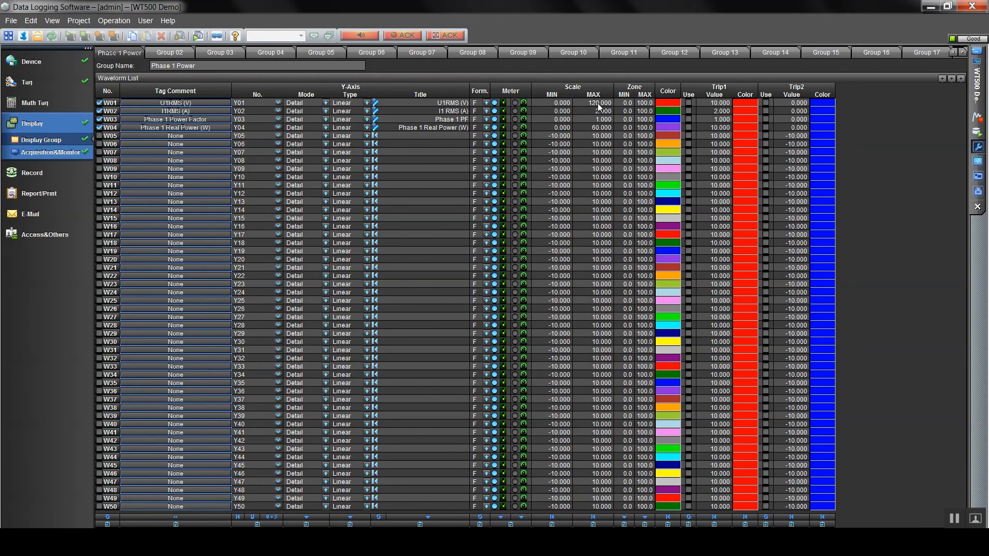
pyautogui.write('150')
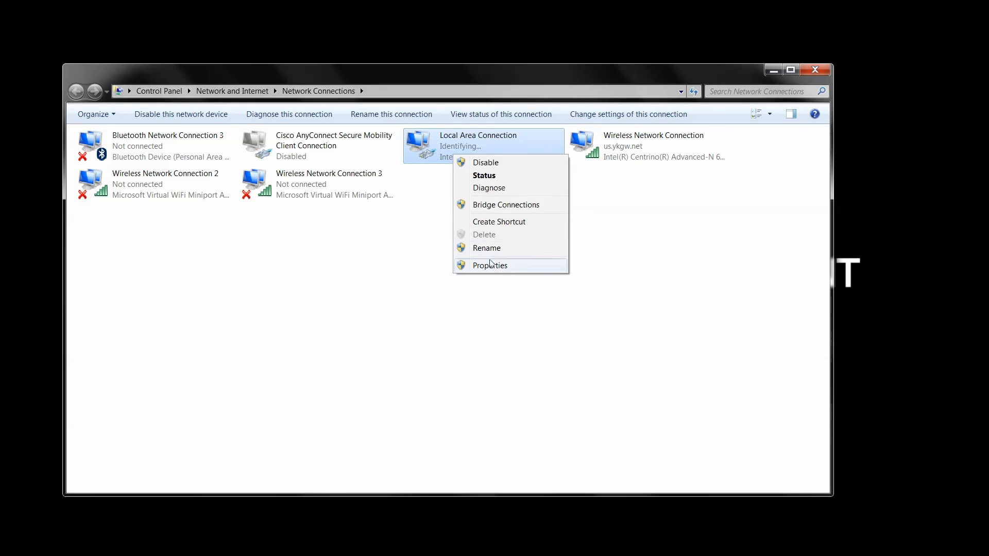
# Open Local Area Connection's IPv4 properties and begin typing static address 192.16
pyautogui.click(490, 265)
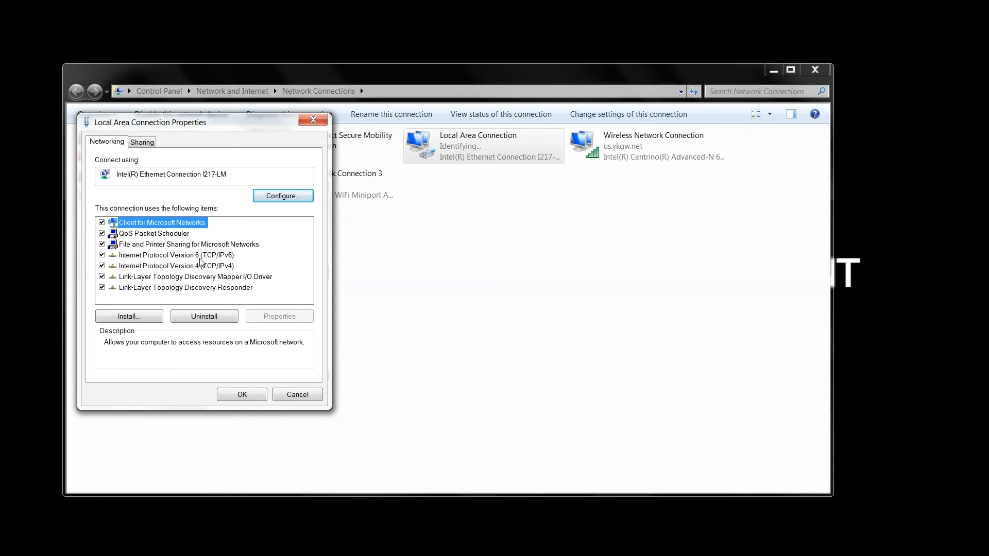
pyautogui.click(176, 266)
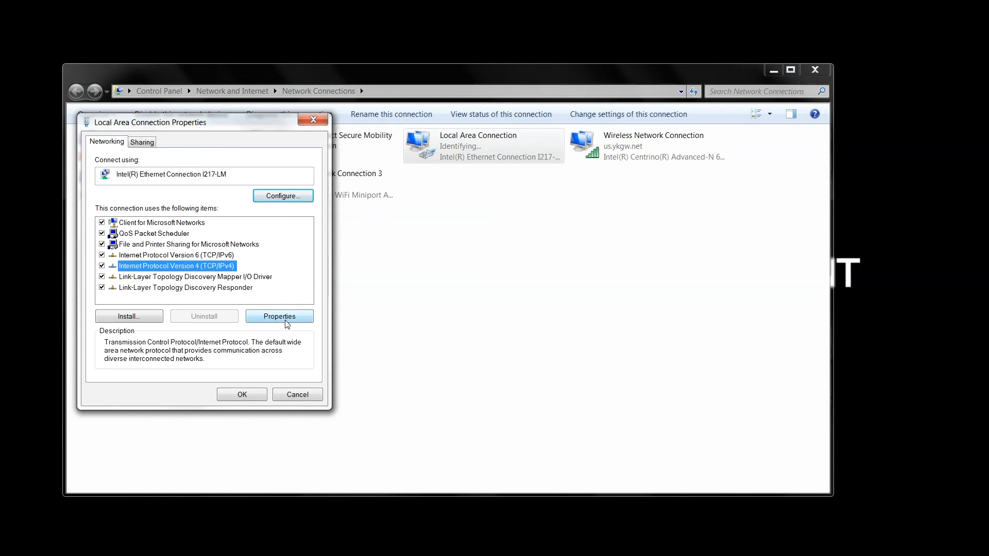
pyautogui.click(279, 315)
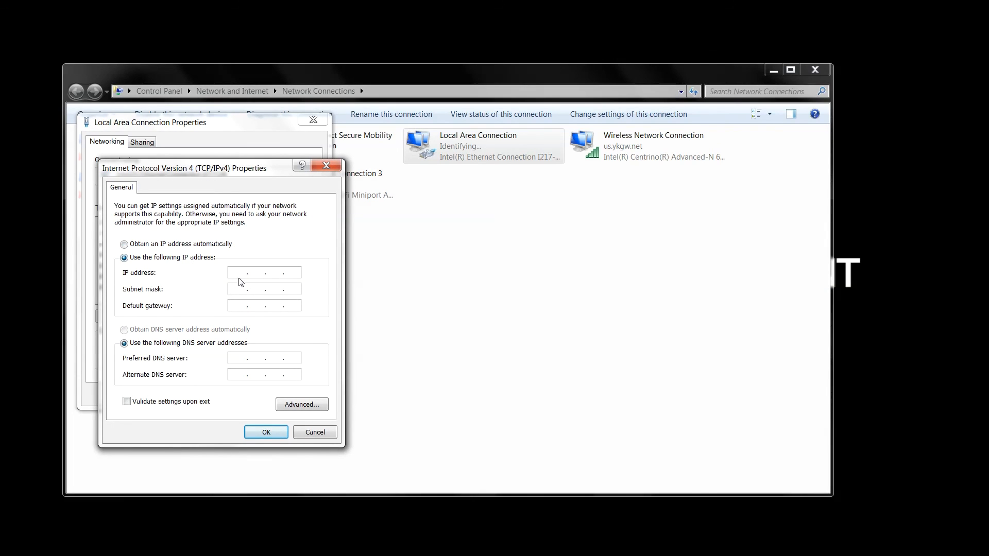
pyautogui.write('192.16')
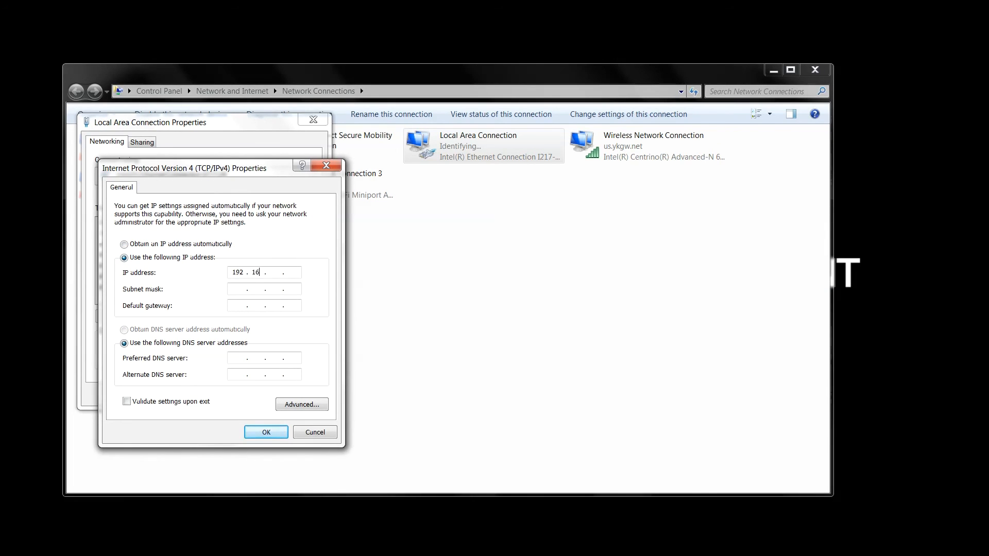